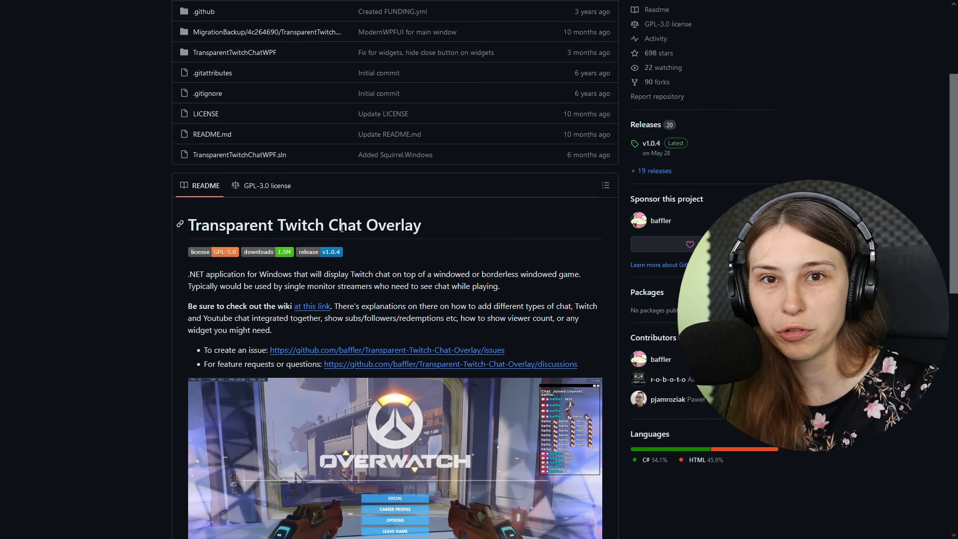
- Scroll the project README down to its Installation and Usage instructions
scroll(down, 3)
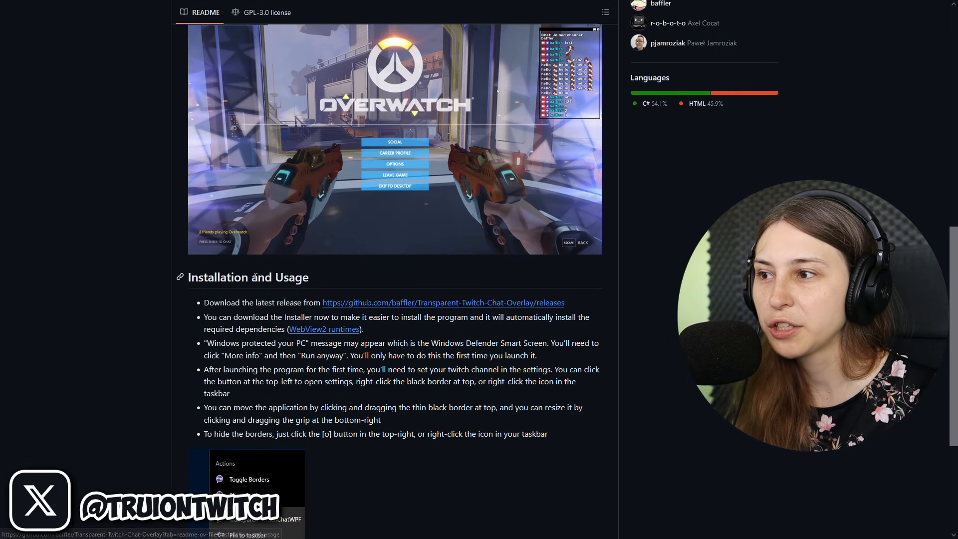
mouse_move(337, 309)
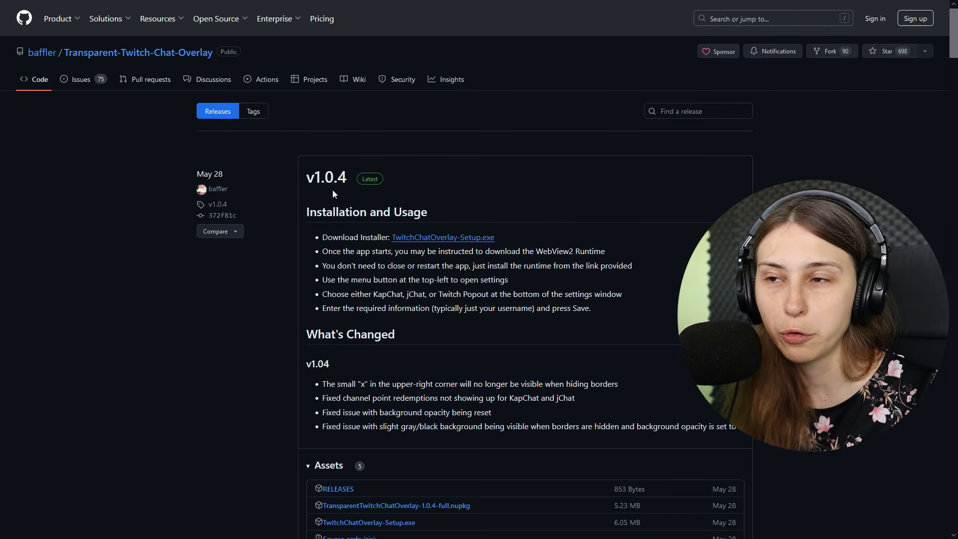
- Download TwitchChatOverlay-Setup.exe from the v1.0.4 assets and run it past the Windows warning
scroll(down, 3)
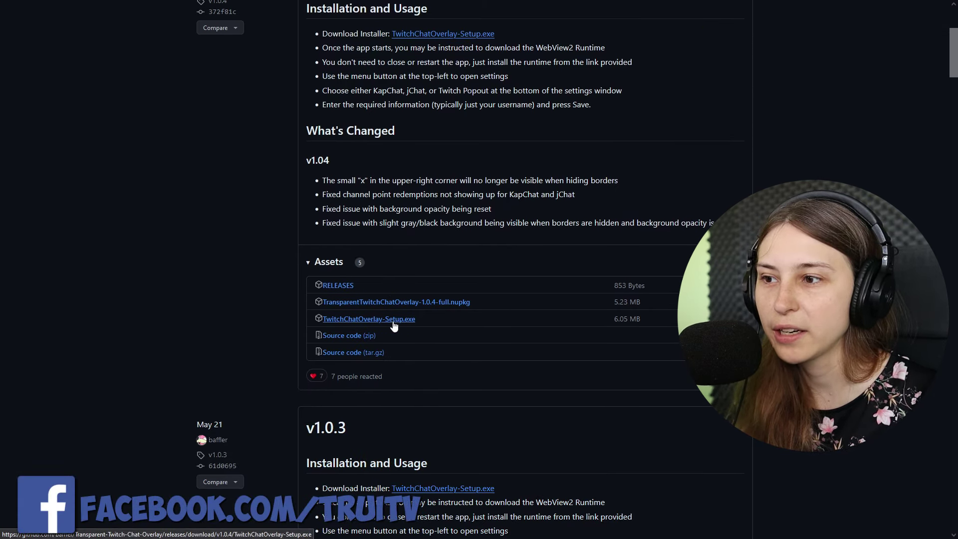
click(368, 318)
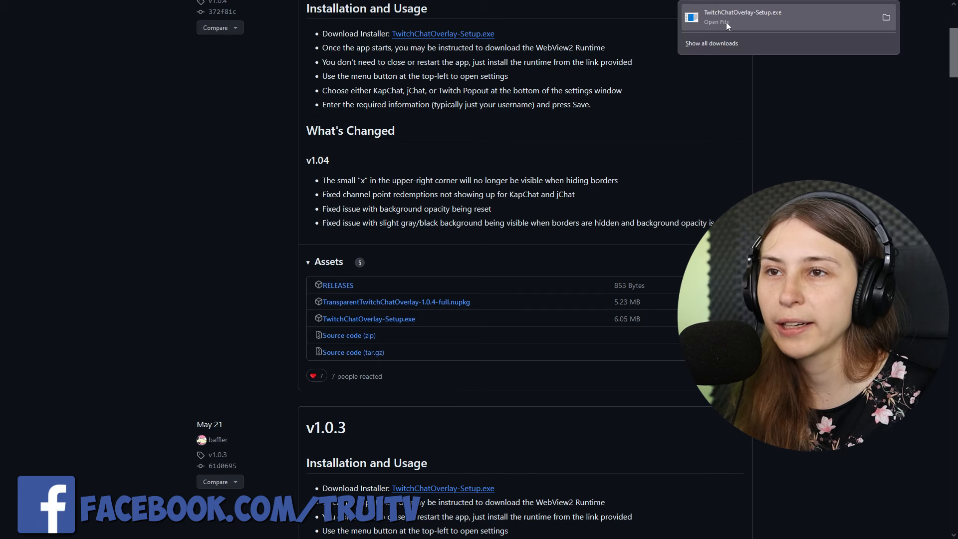
click(733, 20)
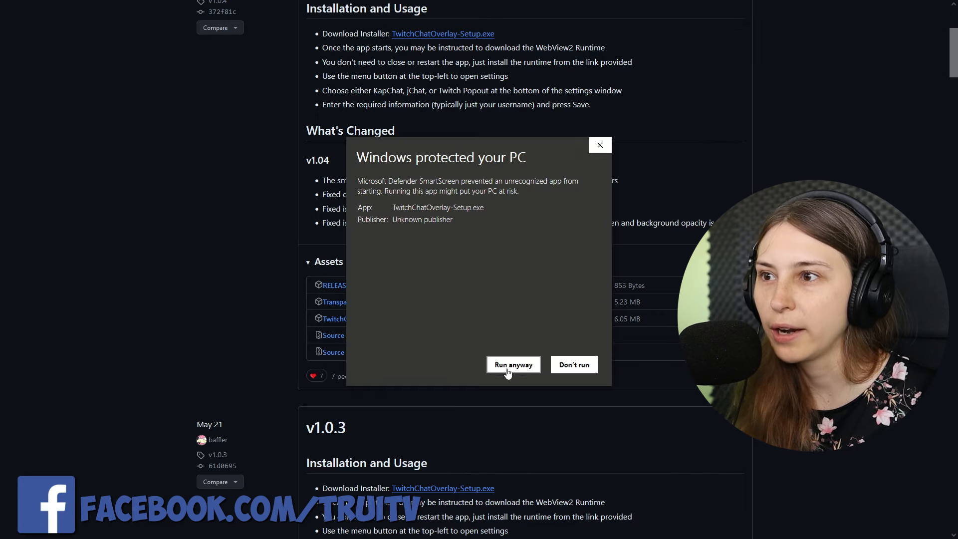
click(514, 364)
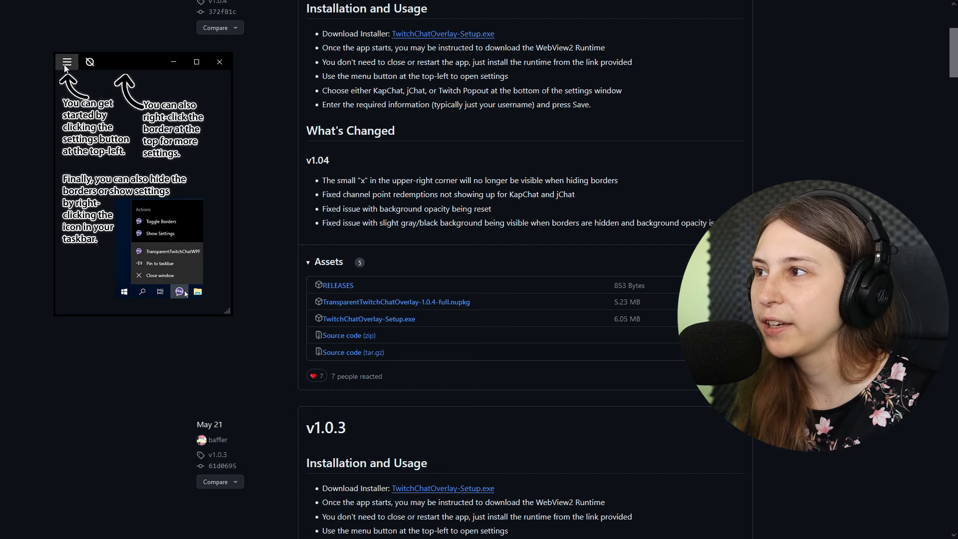
mouse_move(74, 161)
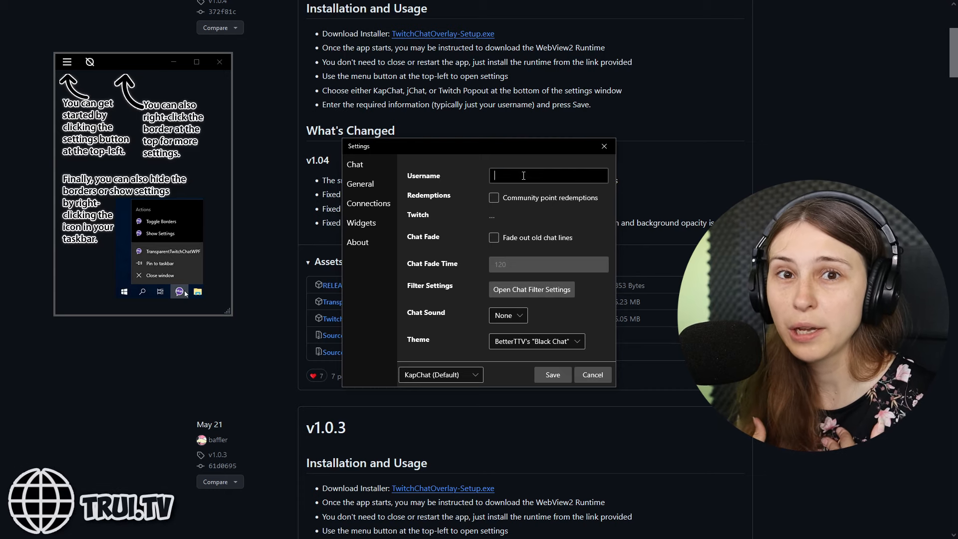
- Enter chat username 'Trui', toggle Community point redemptions, and start connecting the Twitch account
text(Trui)
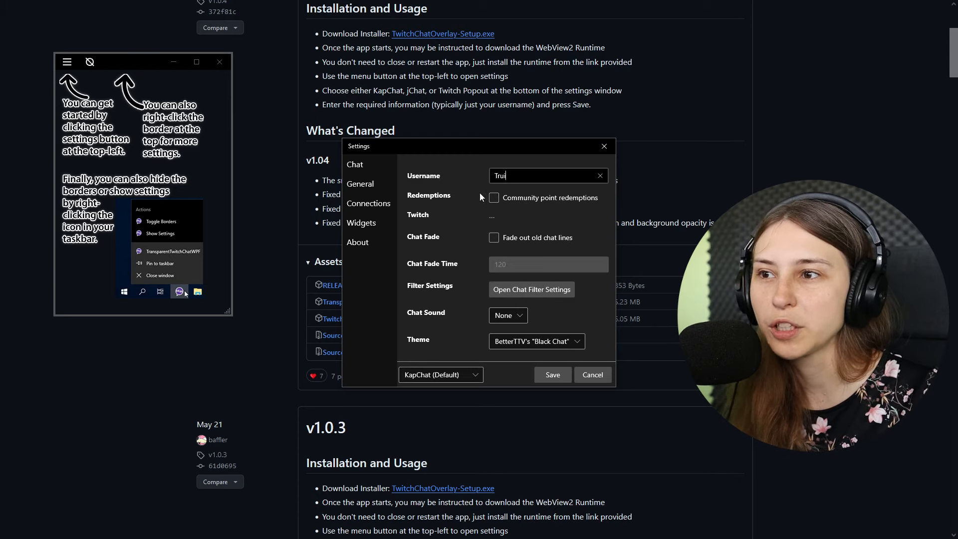
click(493, 198)
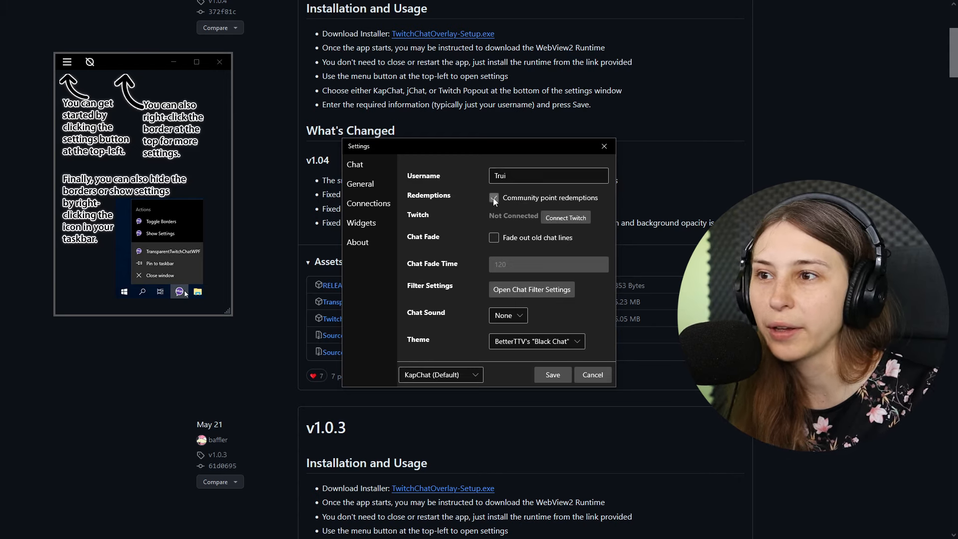
click(494, 198)
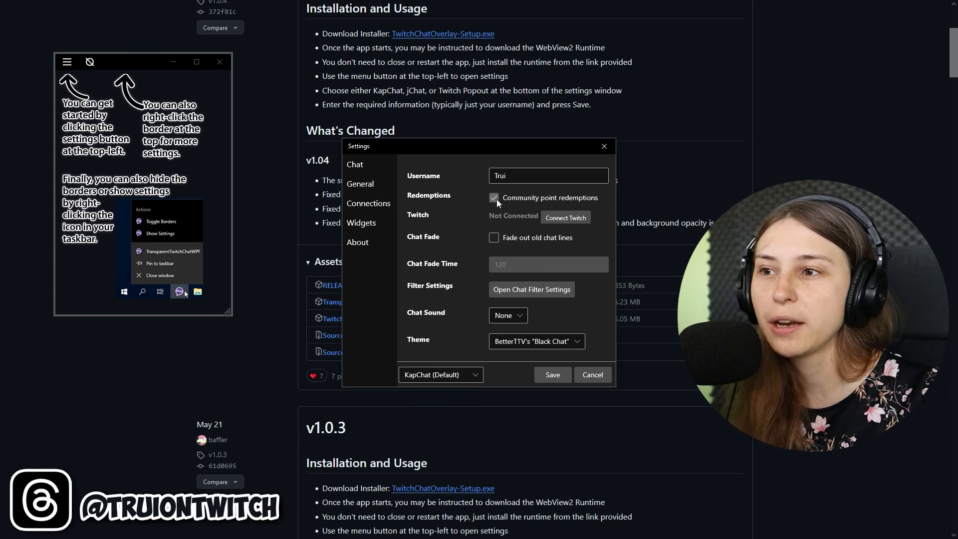
click(493, 198)
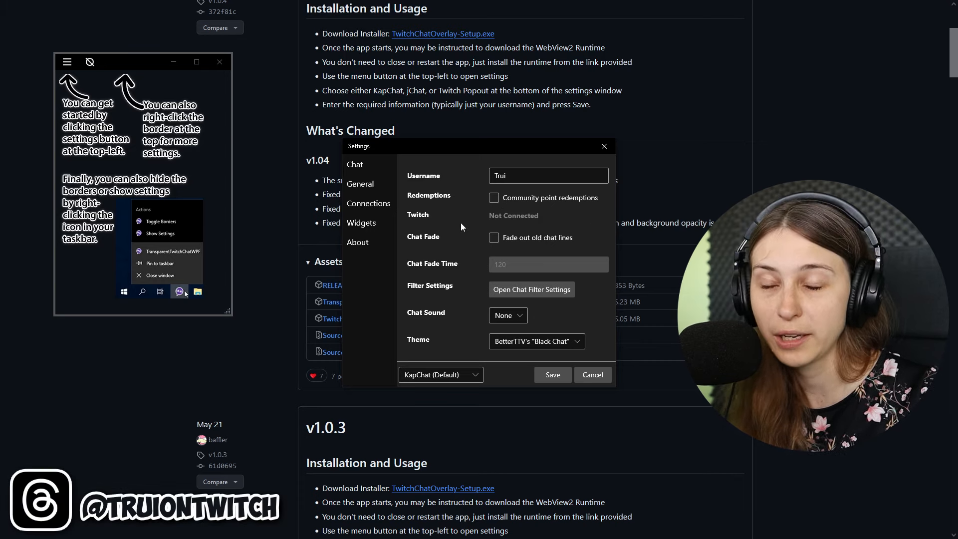
click(493, 198)
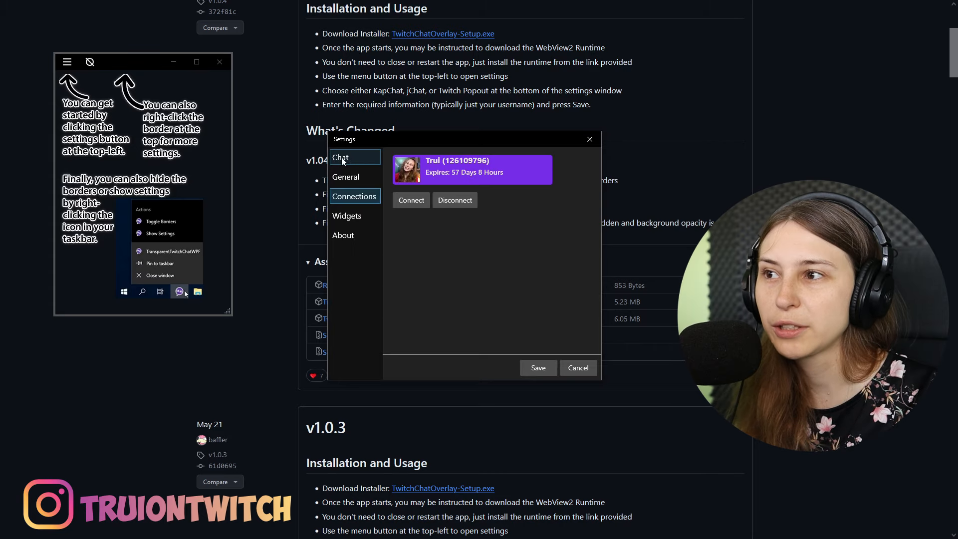
- Enable Fade out old chat lines with a 120 fade time, then check Chat Filter Settings
click(340, 157)
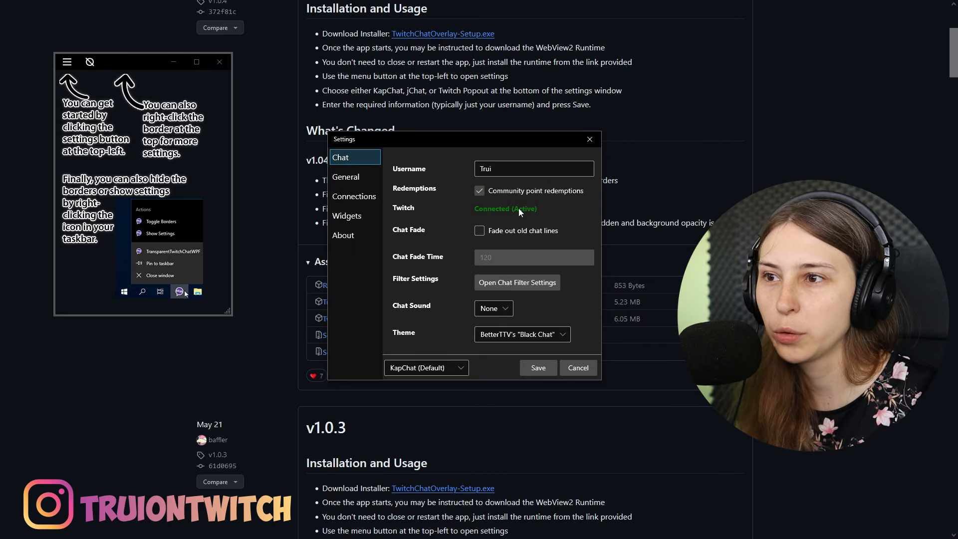
click(479, 231)
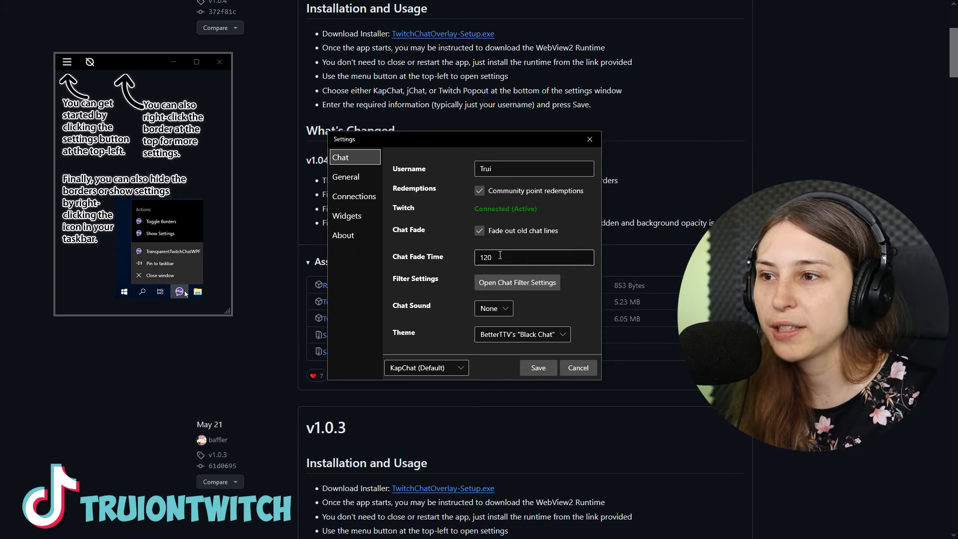
click(506, 257)
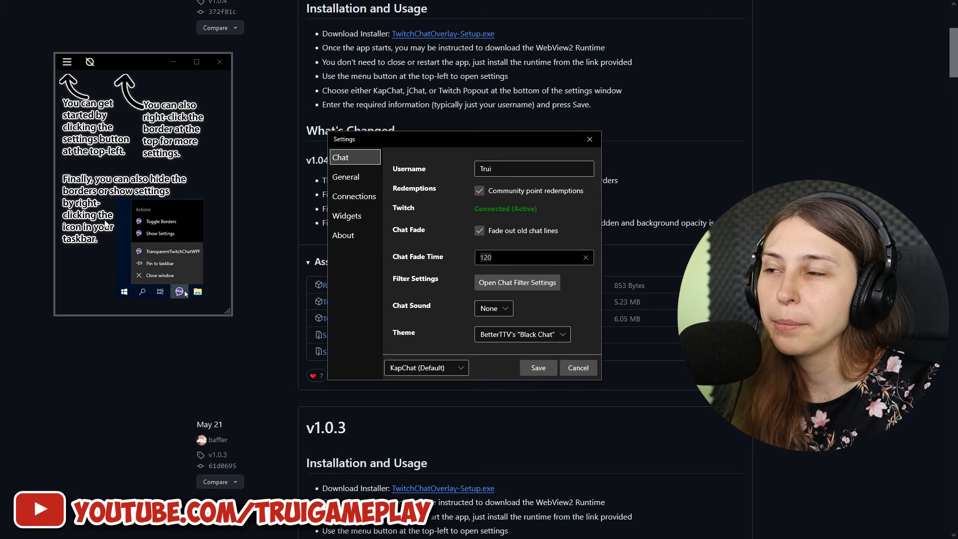
mouse_move(105, 202)
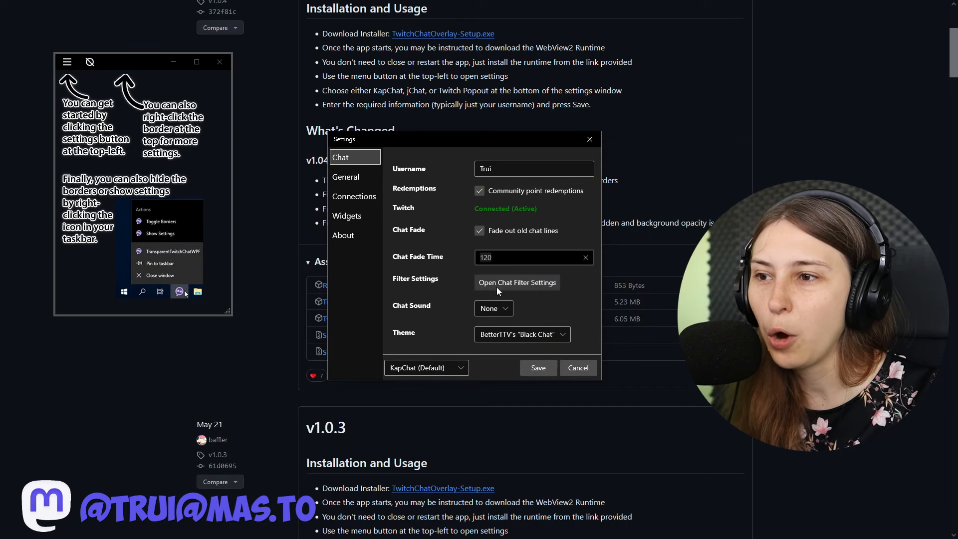
click(516, 282)
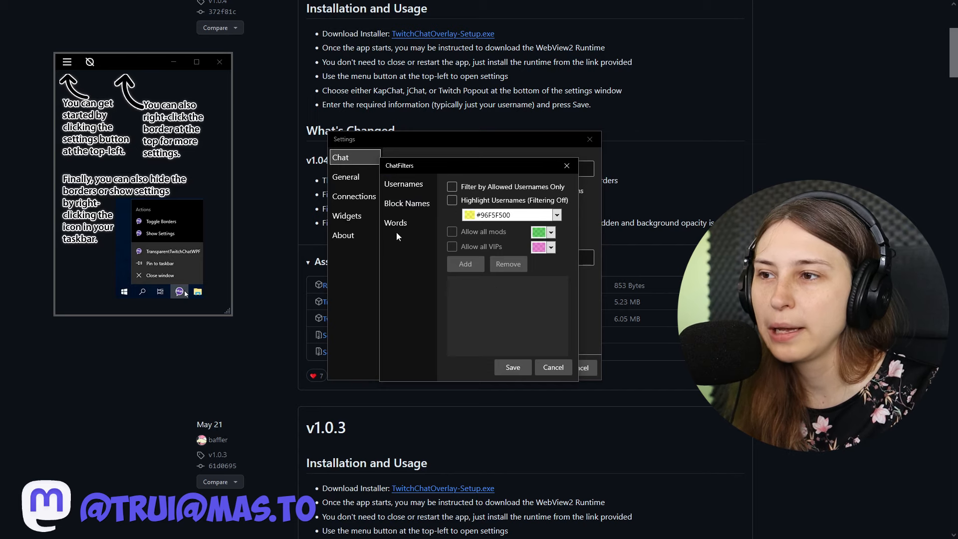
click(553, 367)
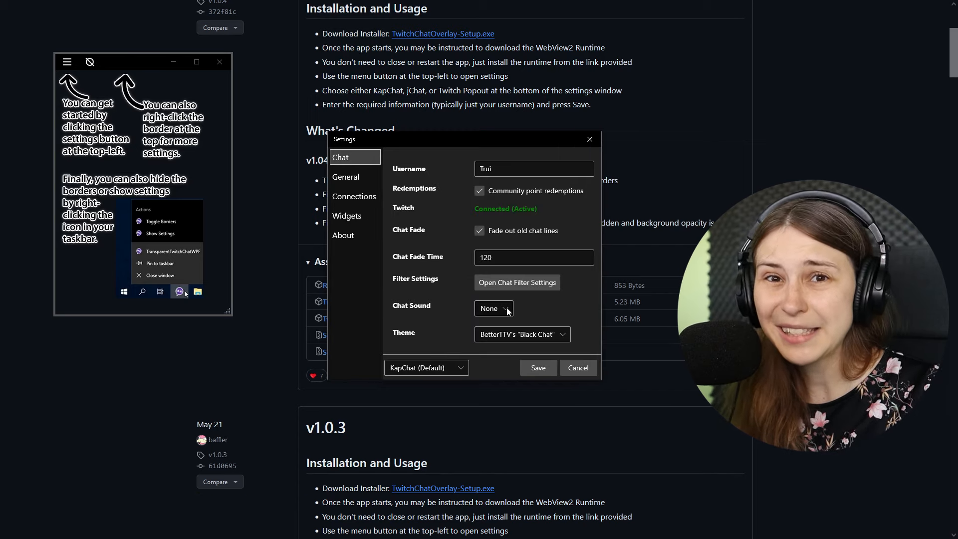
- Review chat sounds, keep the BetterTTV Black Chat theme, save, and reopen Settings
click(494, 308)
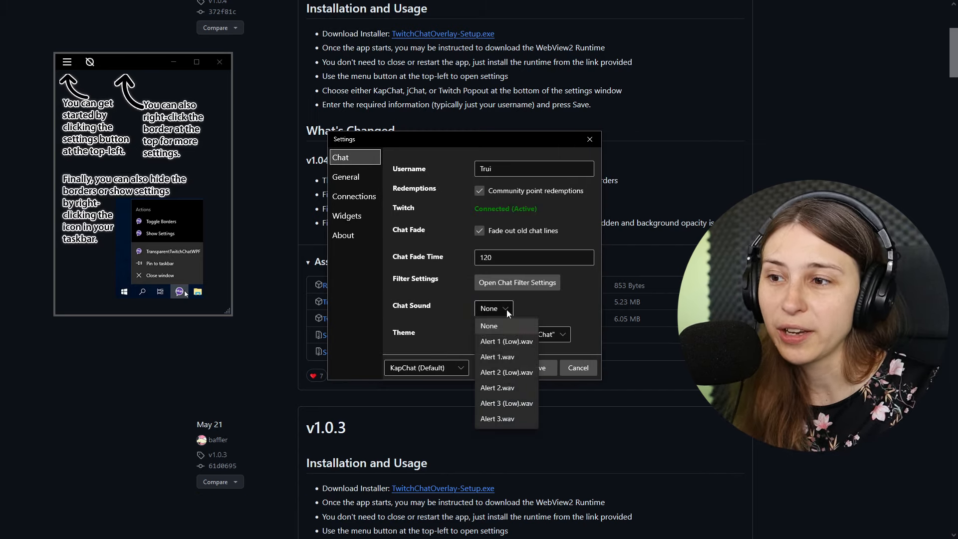
mouse_move(503, 356)
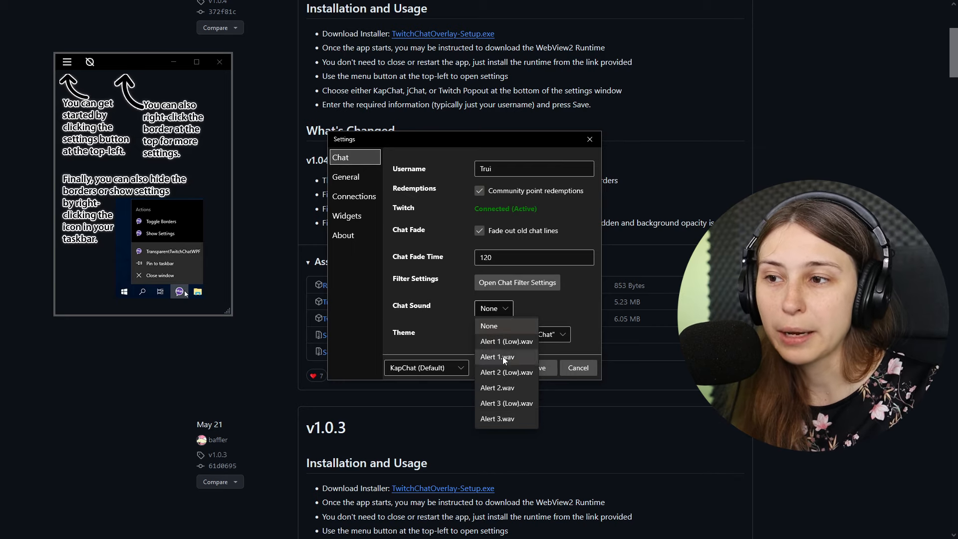
click(522, 334)
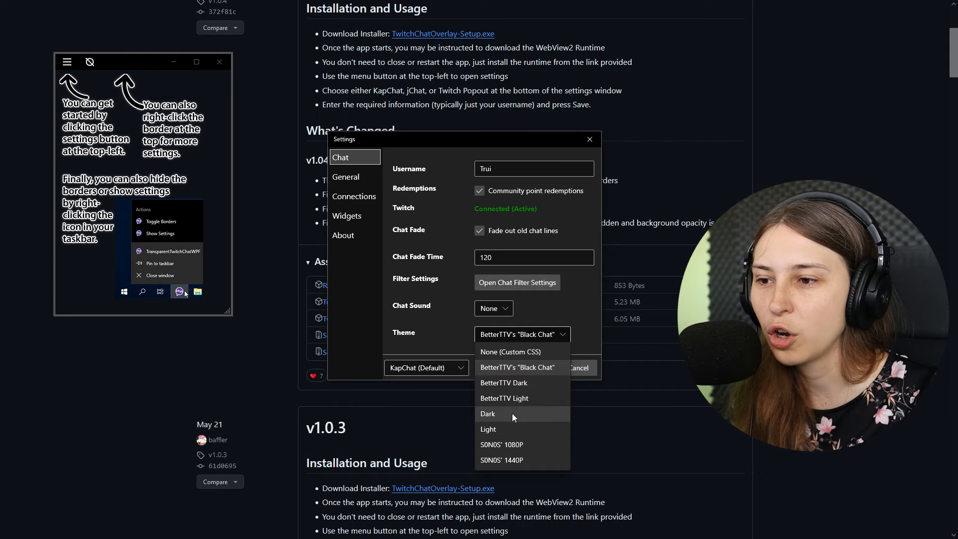
mouse_move(490, 386)
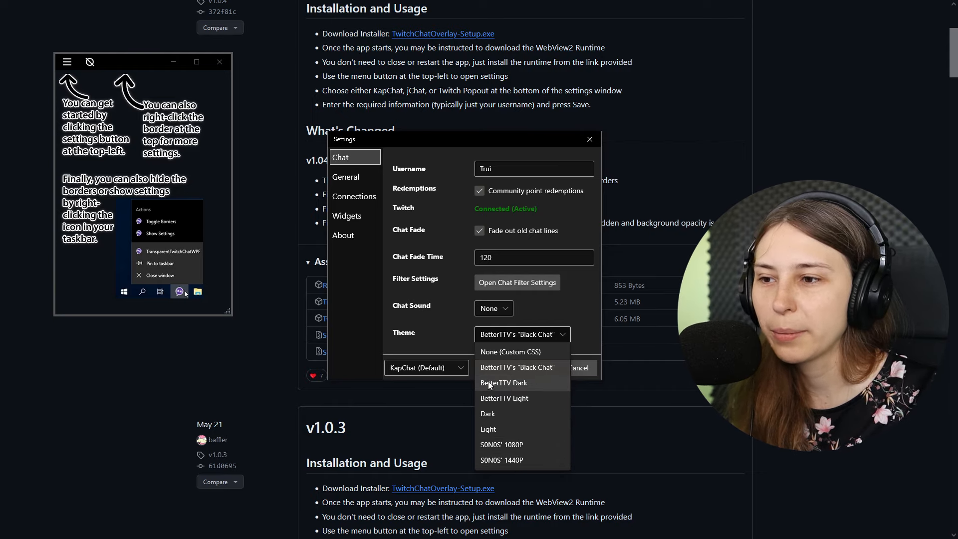
mouse_move(496, 373)
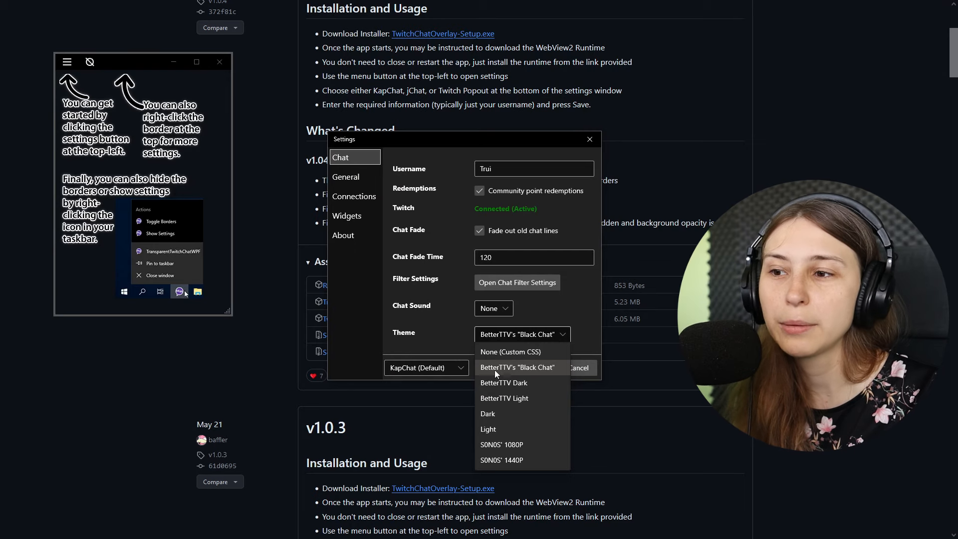
mouse_move(517, 402)
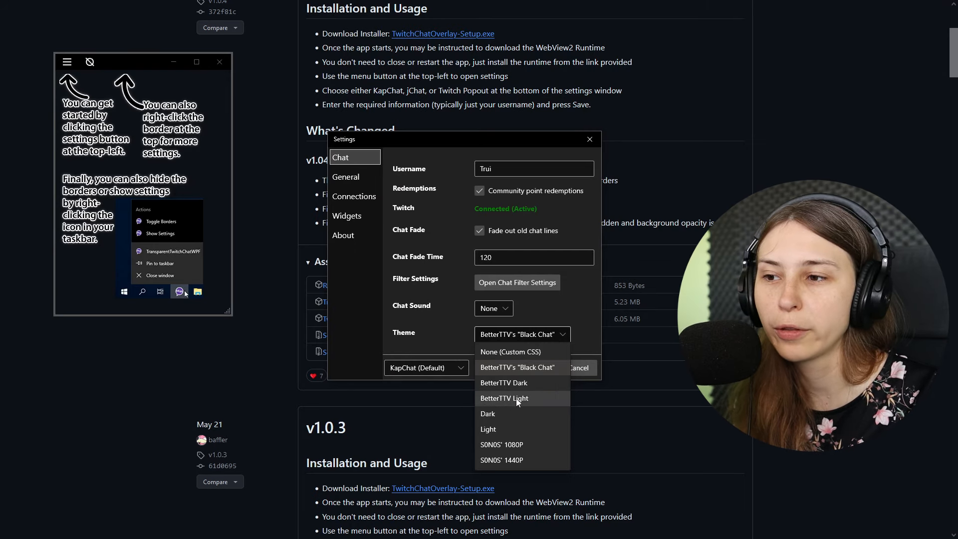
click(517, 367)
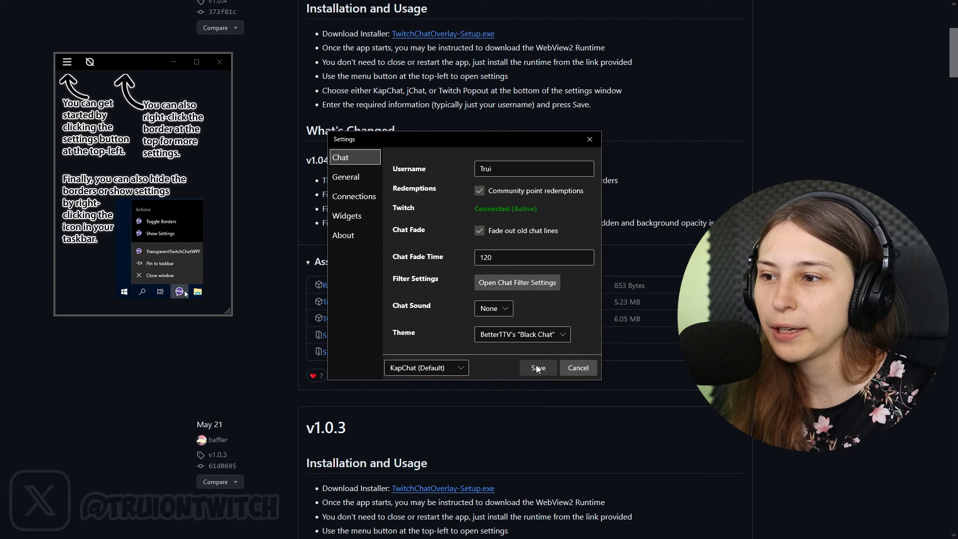
click(537, 368)
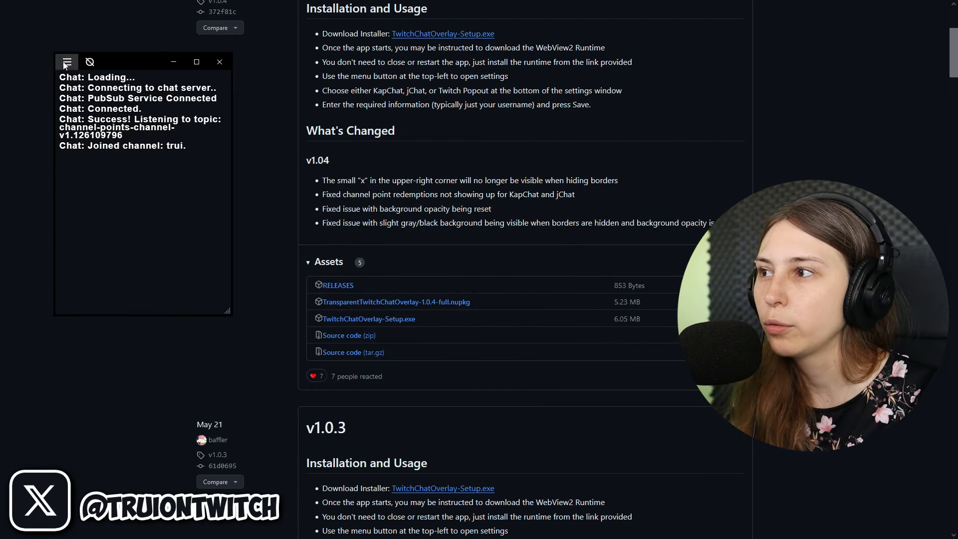
click(67, 62)
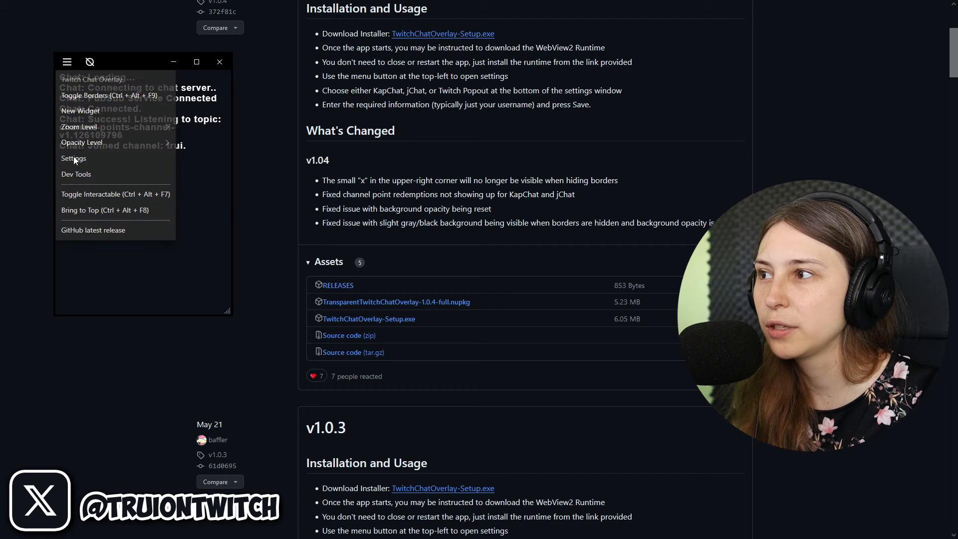
click(73, 159)
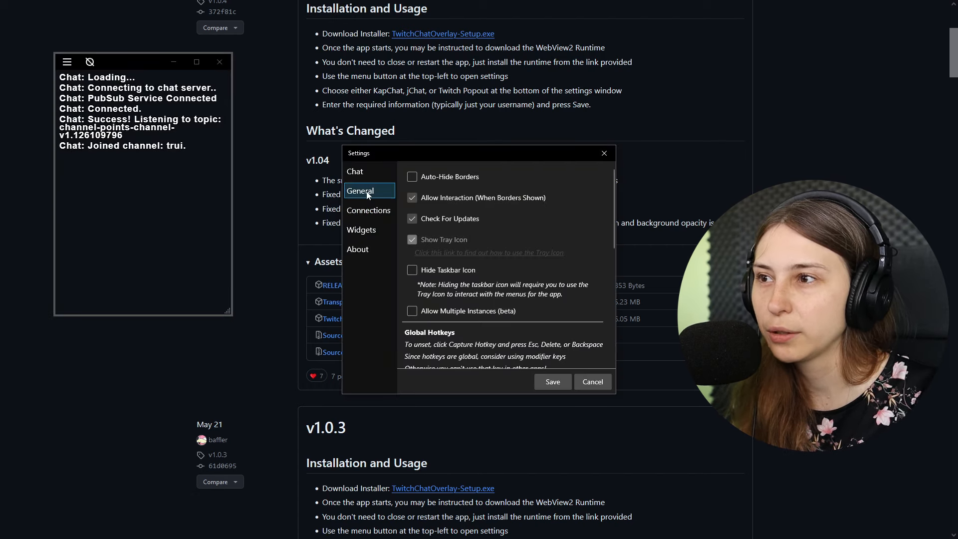
mouse_move(460, 210)
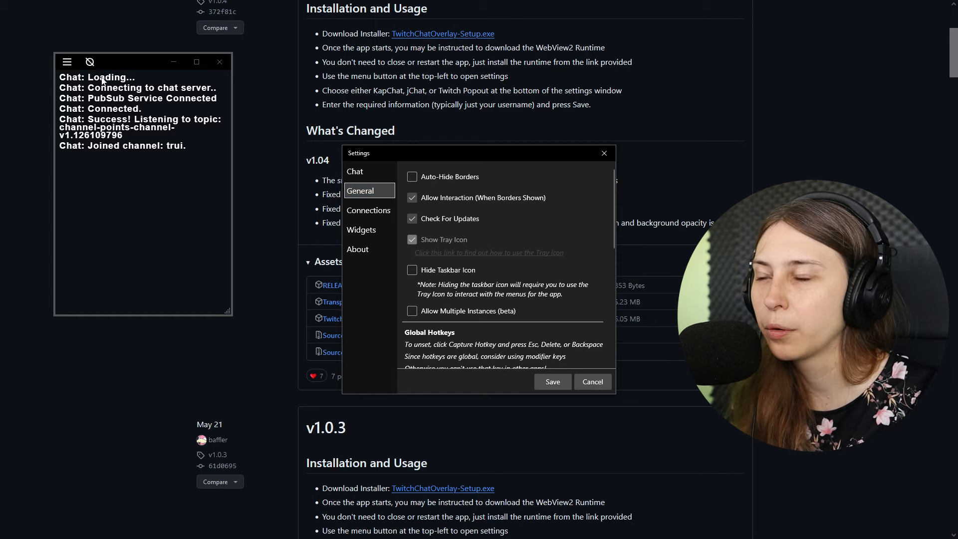
mouse_move(447, 297)
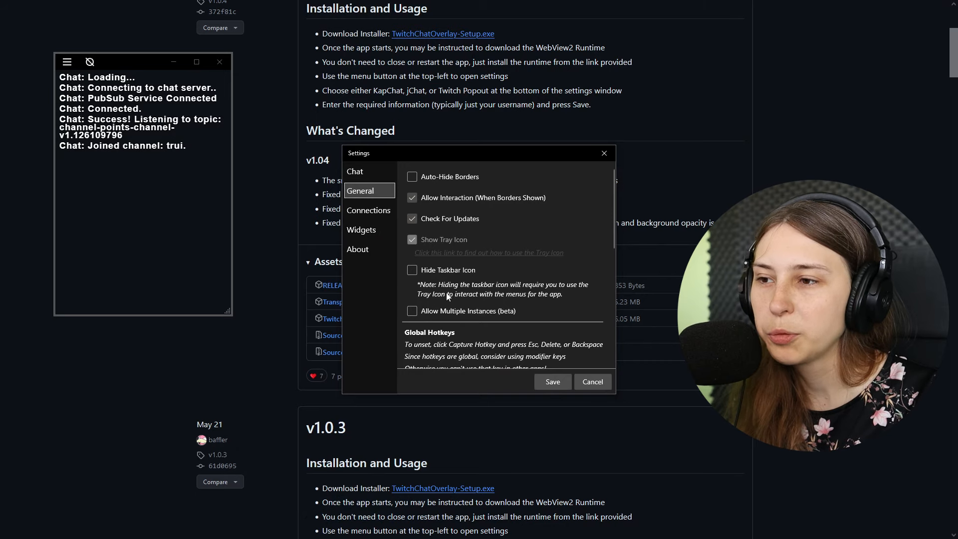
- Scroll General settings past the global hotkeys to the Sound Output Device section
scroll(down, 3)
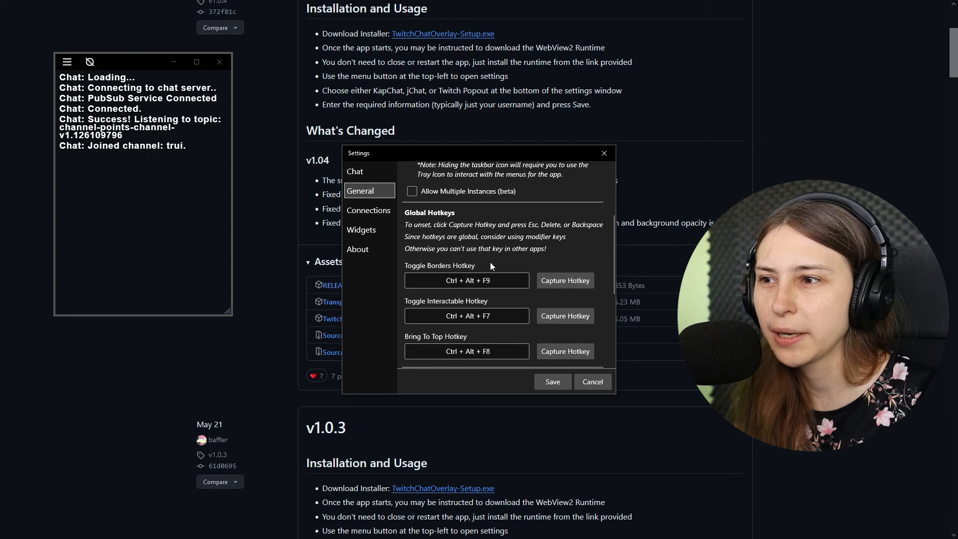
scroll(down, 3)
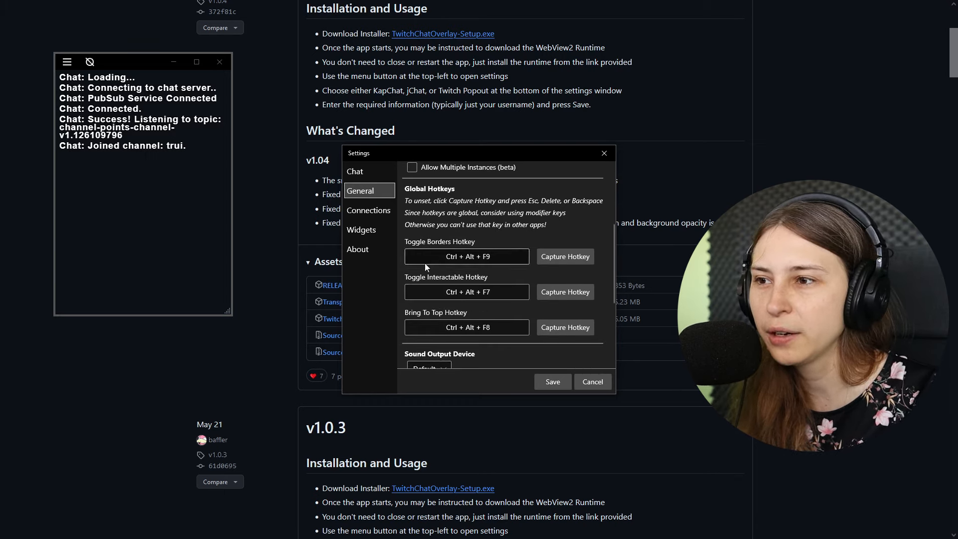
scroll(down, 3)
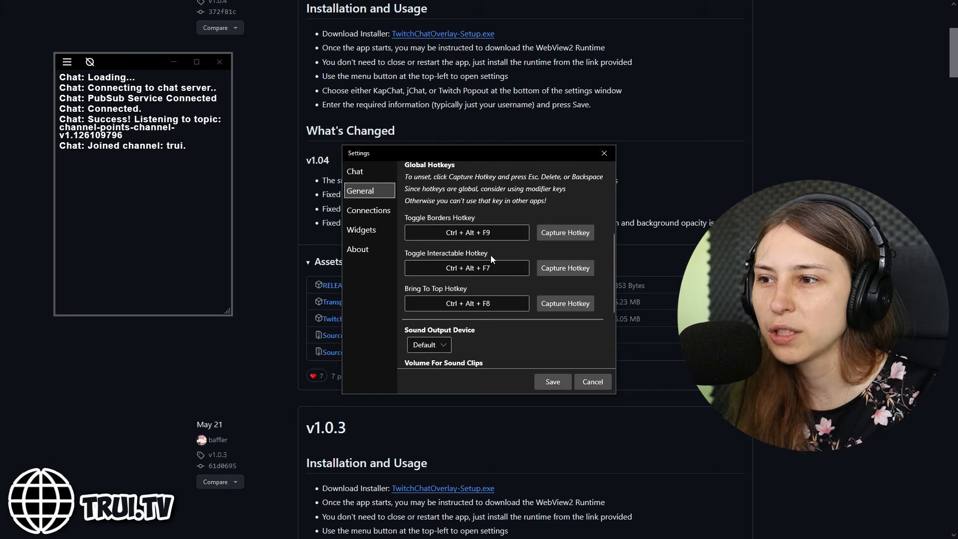
mouse_move(448, 296)
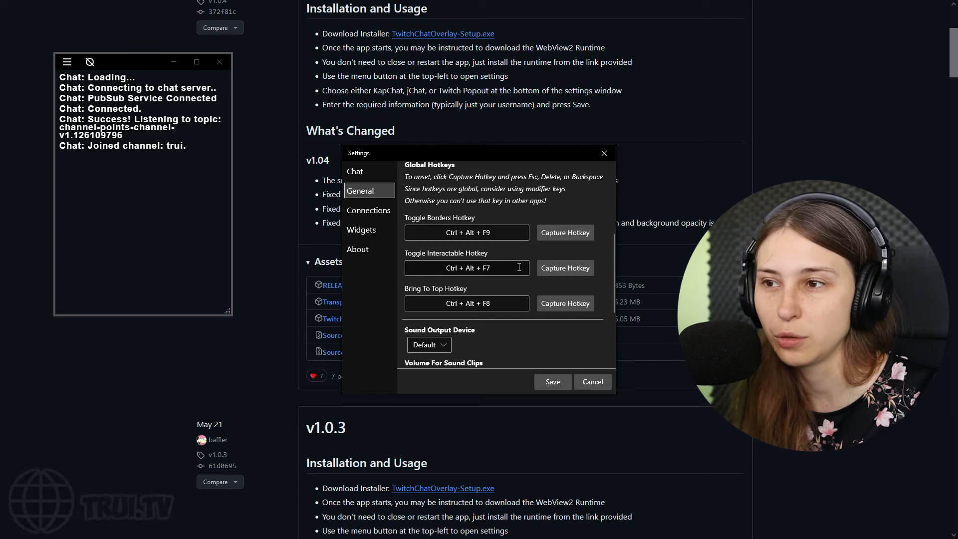
scroll(down, 3)
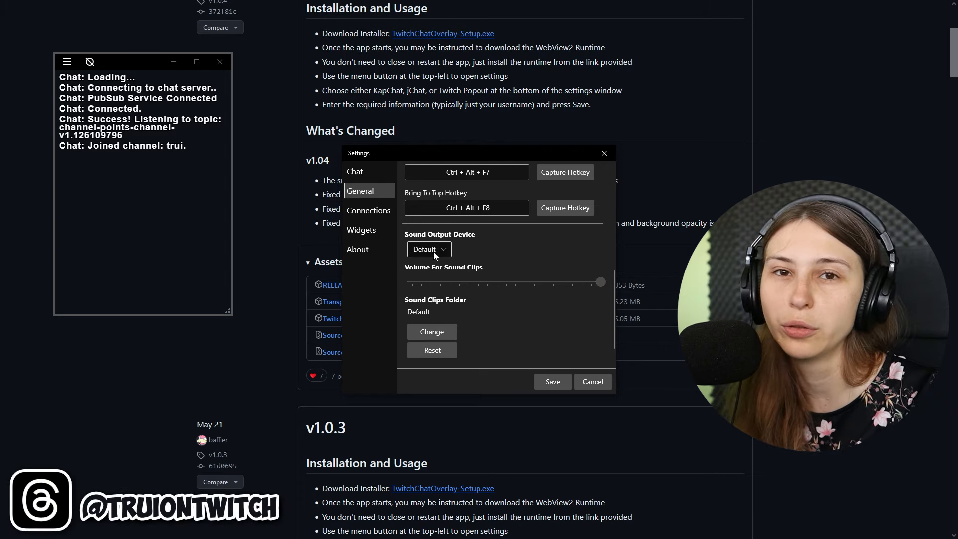
- Check the sound output devices and About tab, then save the settings from Chat
click(429, 249)
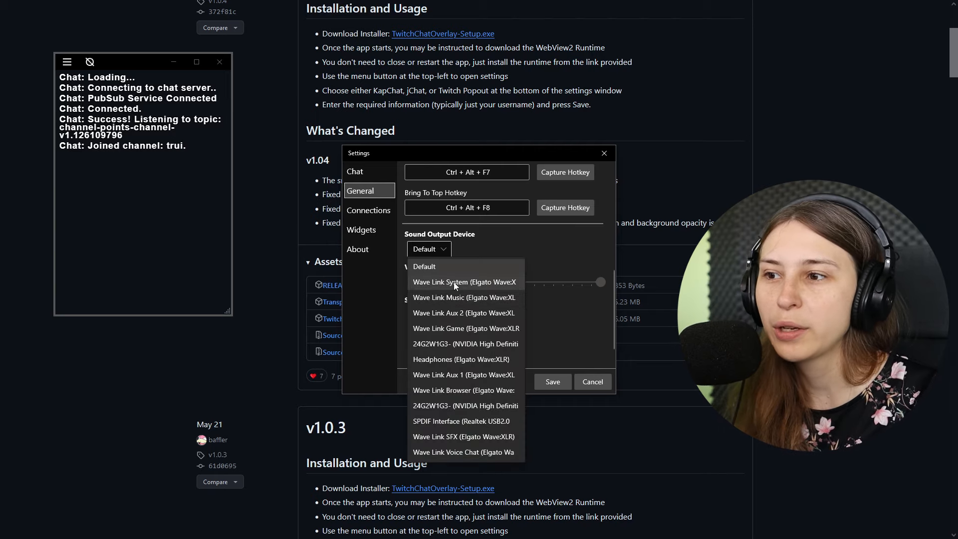
click(361, 230)
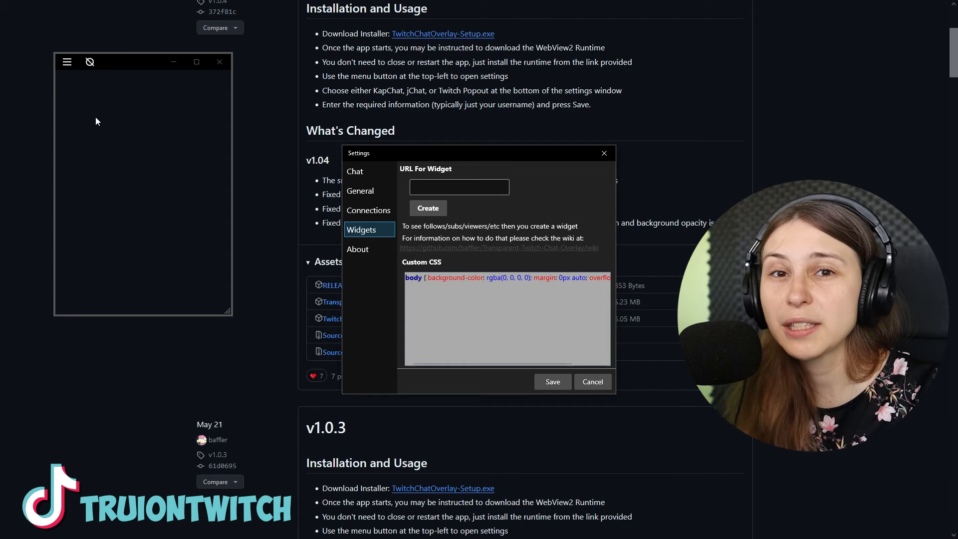
mouse_move(148, 114)
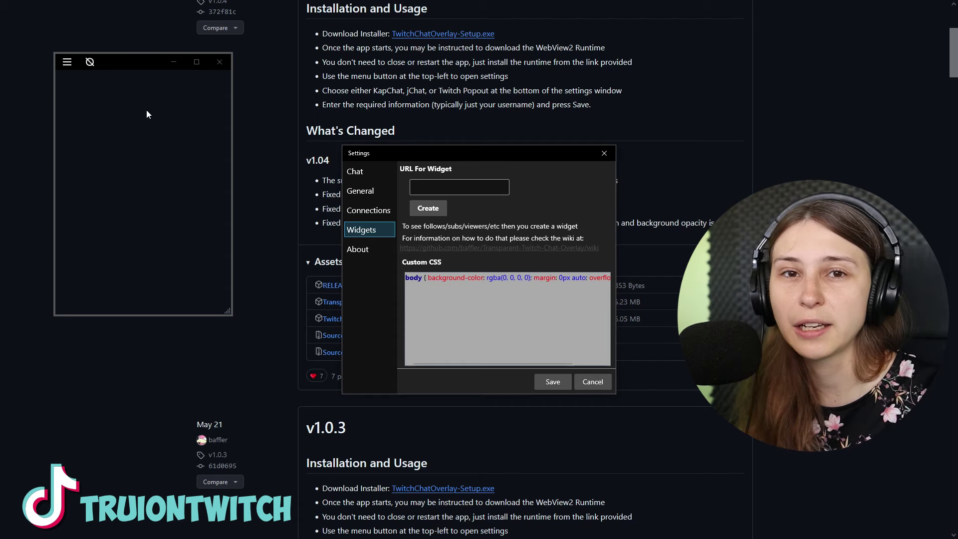
click(357, 248)
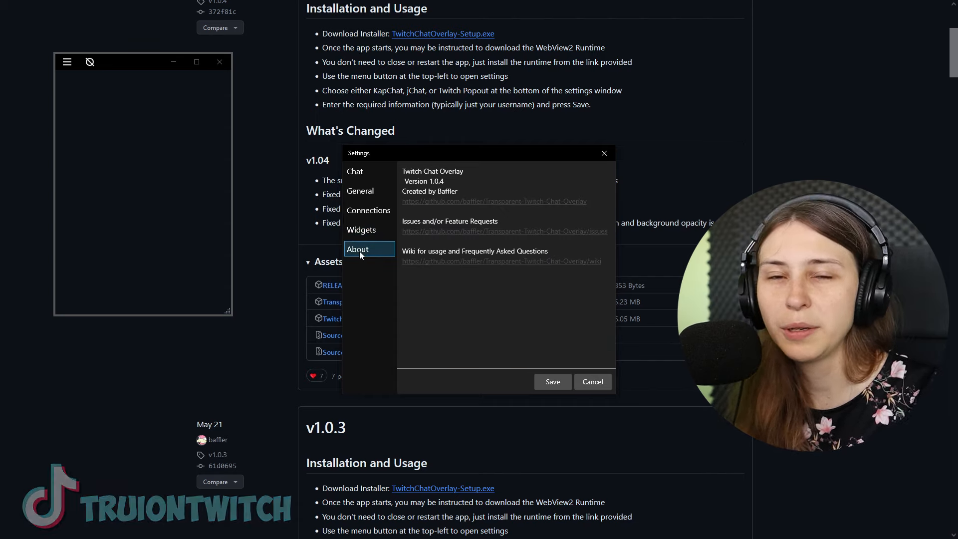
click(354, 171)
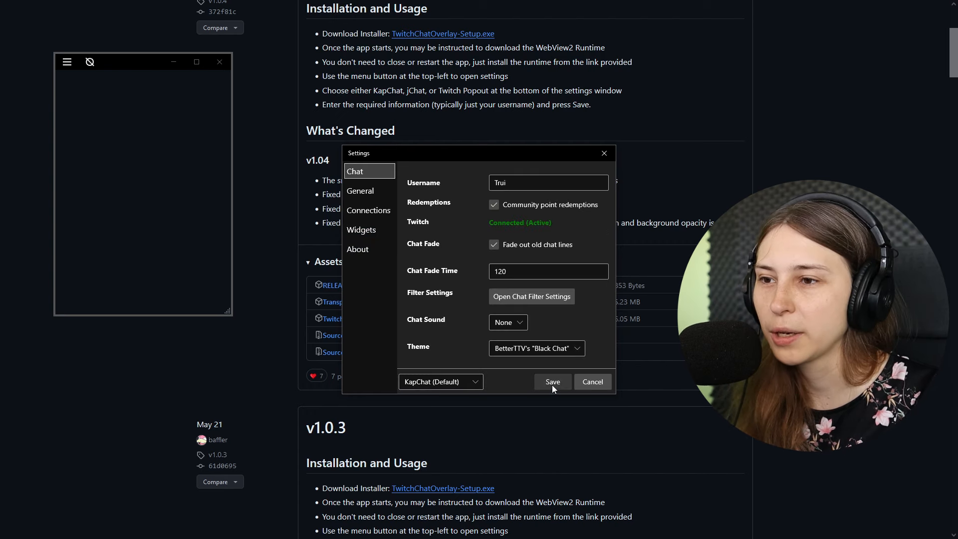
click(552, 381)
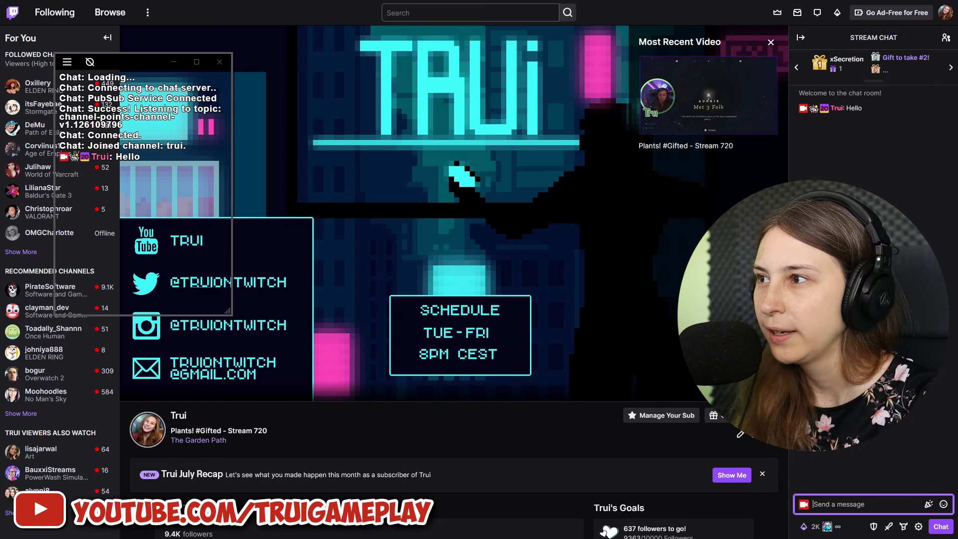
- Send test messages 'Hey' and 'ihfso' in the Twitch stream chat
text(Hey)
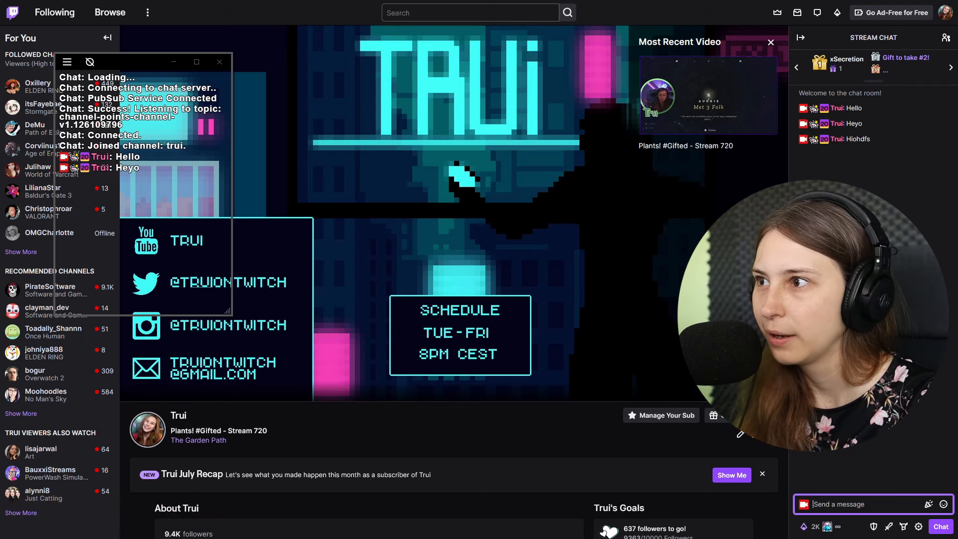
text(ihfso)
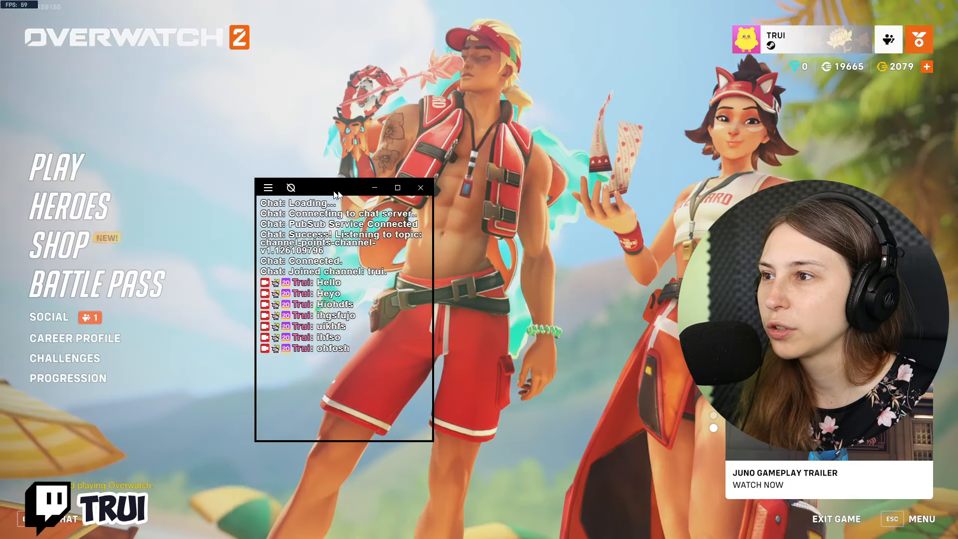
- Move the chat overlay to Overwatch 2's top-left corner and hide its borders
drag(342, 188, 855, 60)
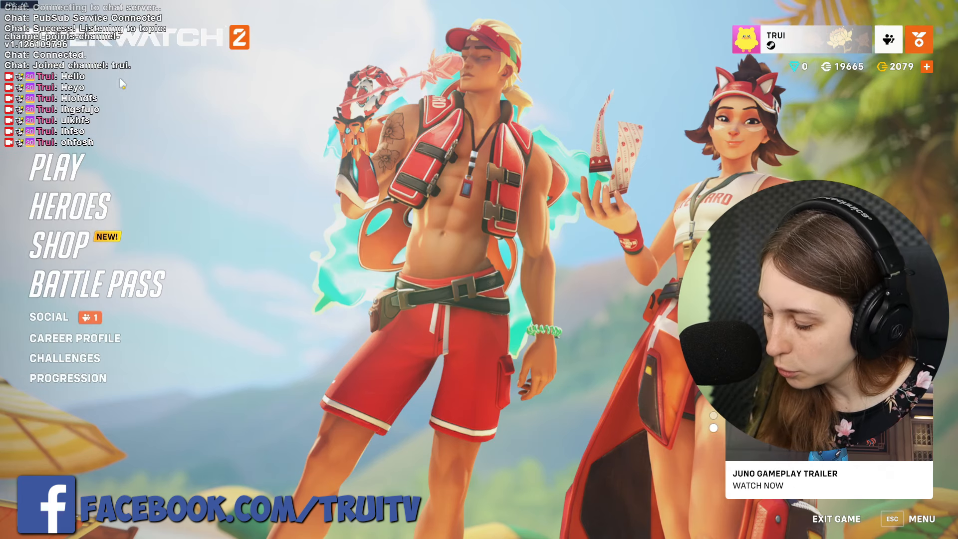
key(alt+tab)
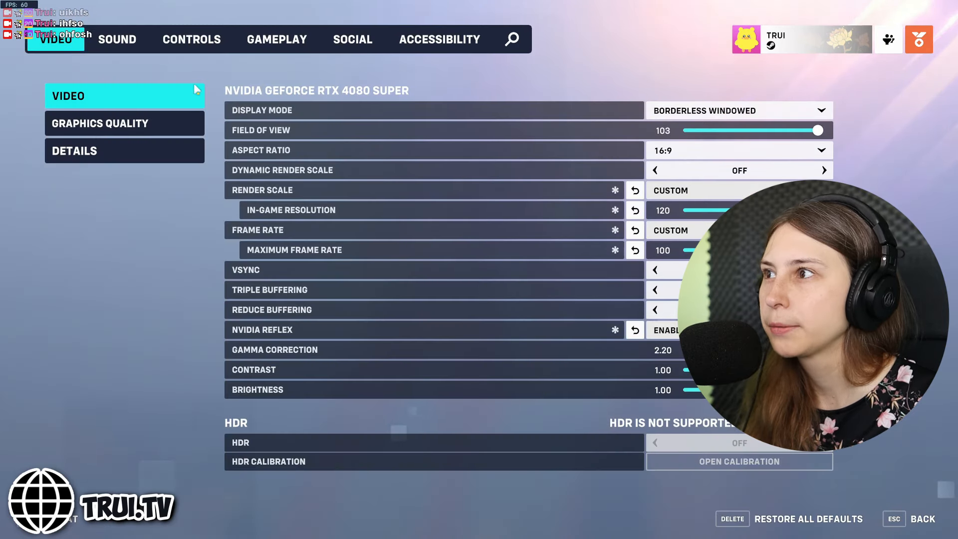
- Show Overwatch 2's Display Mode choices, with Borderless Windowed as the current mode
click(739, 110)
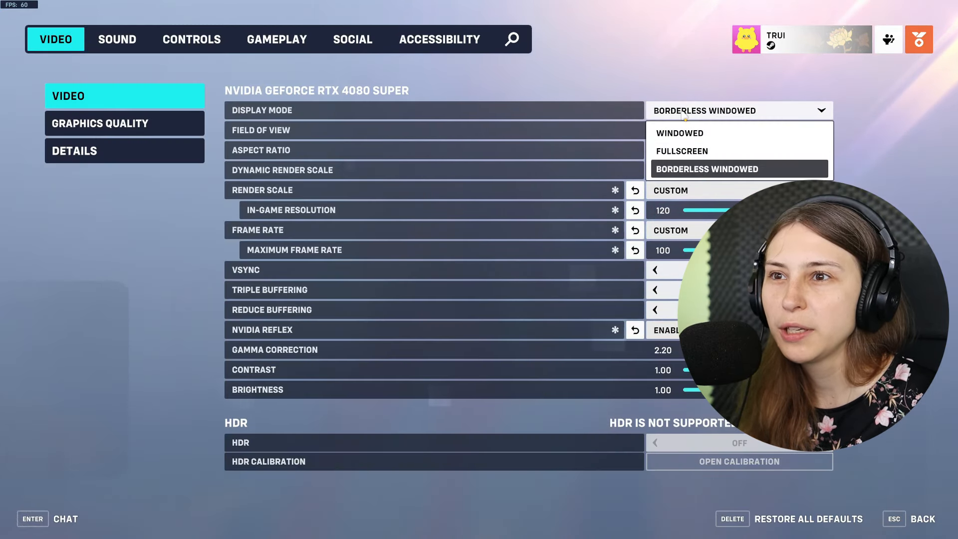
mouse_move(679, 156)
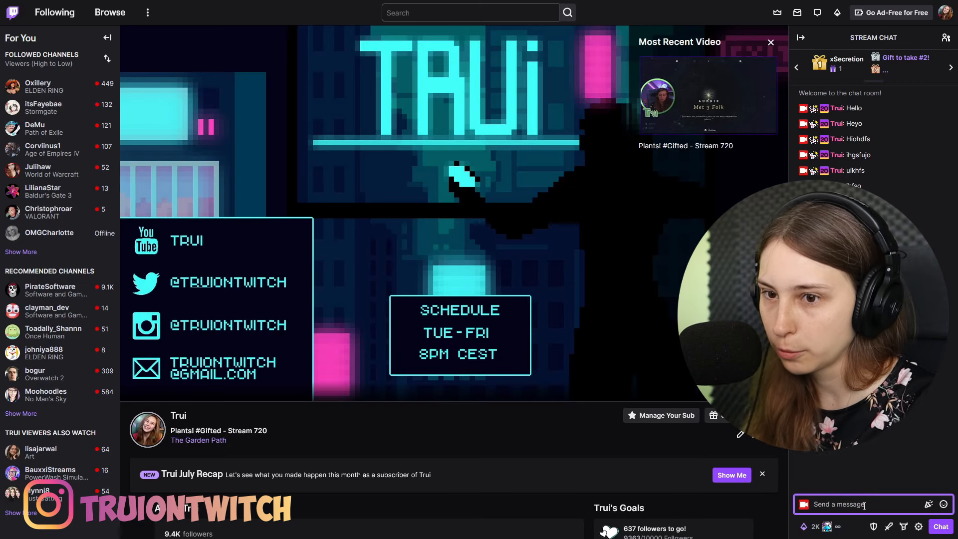
- Post the test chat message 'ohafio' so it appears in the overlay above the game
text(ohafio)
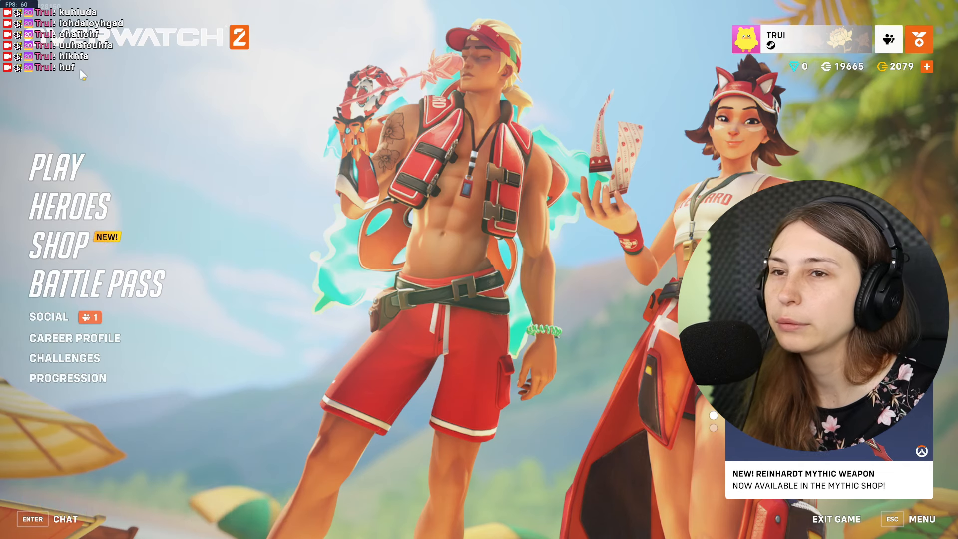
mouse_move(244, 85)
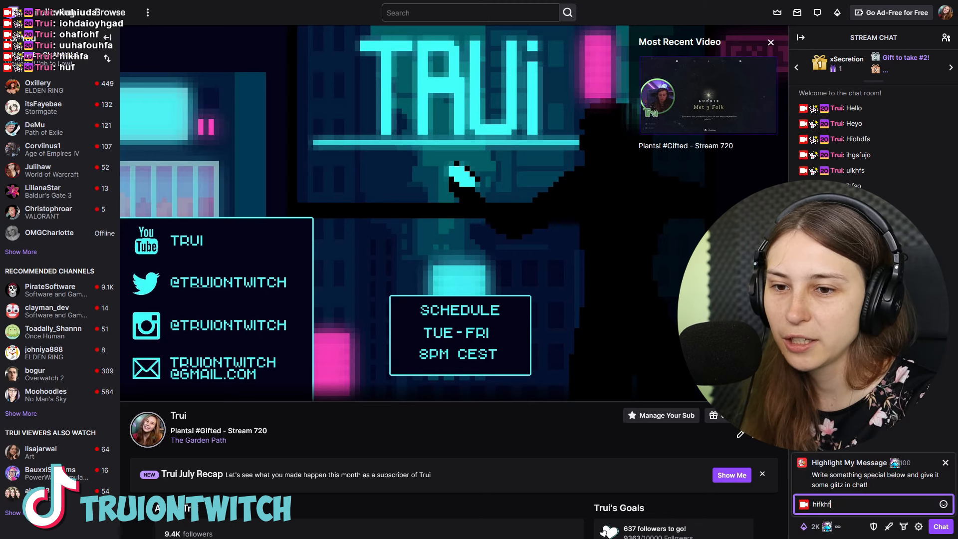
key(Enter)
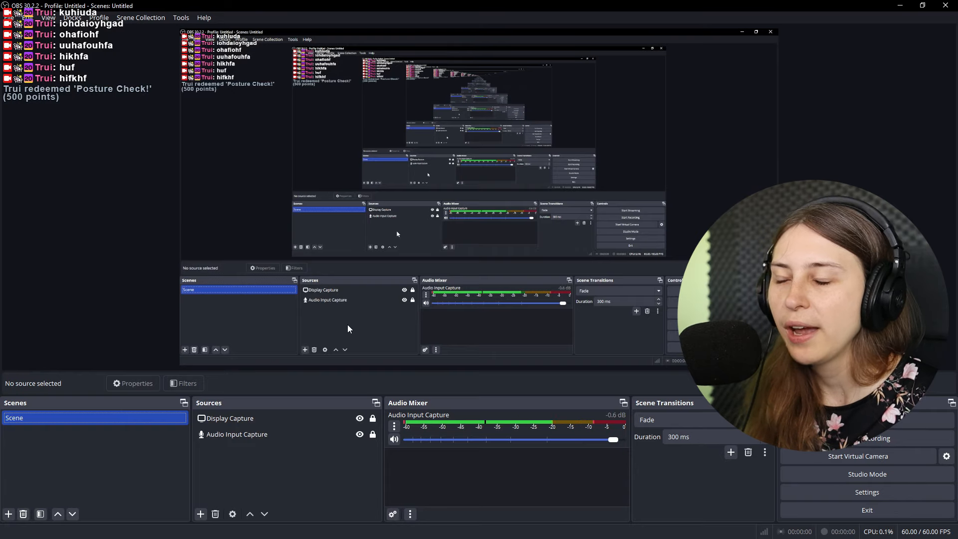
mouse_move(312, 368)
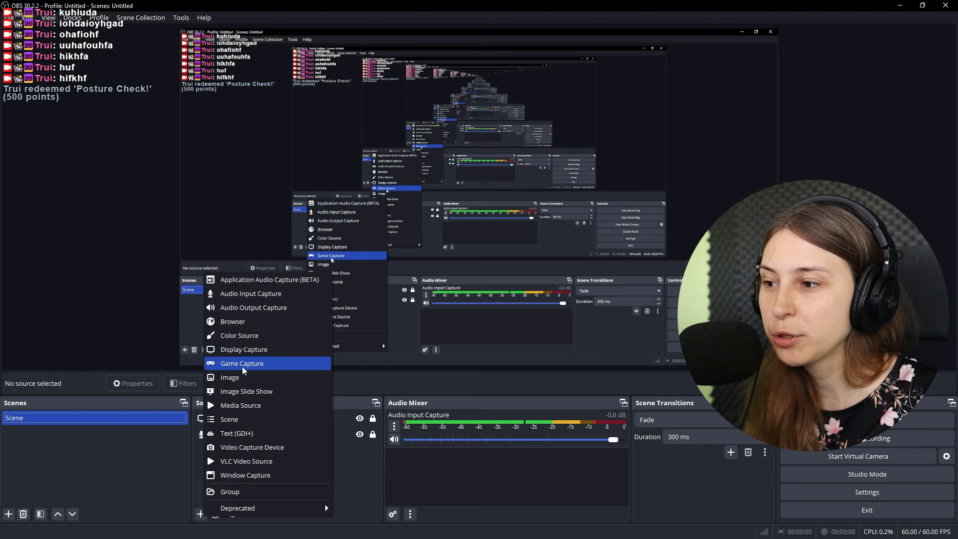
mouse_move(245, 475)
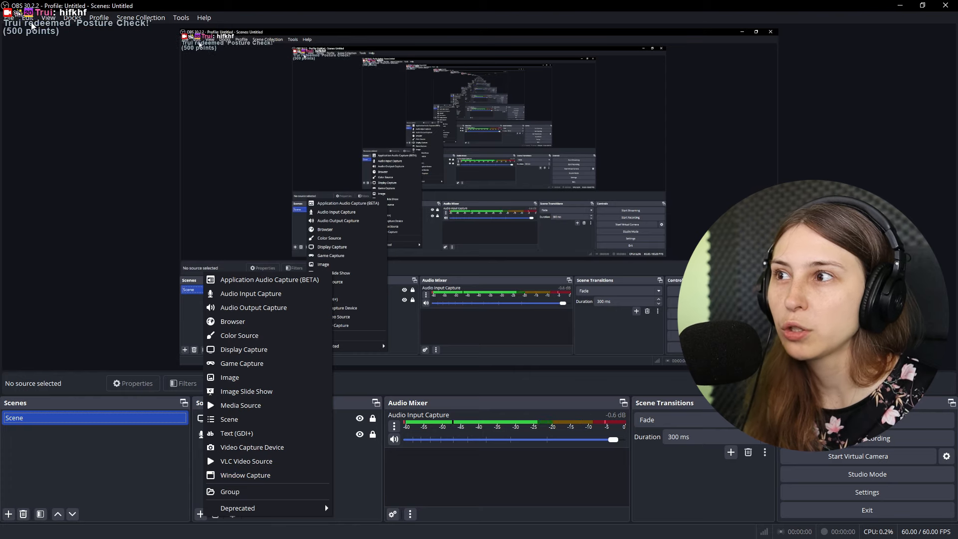
mouse_move(241, 405)
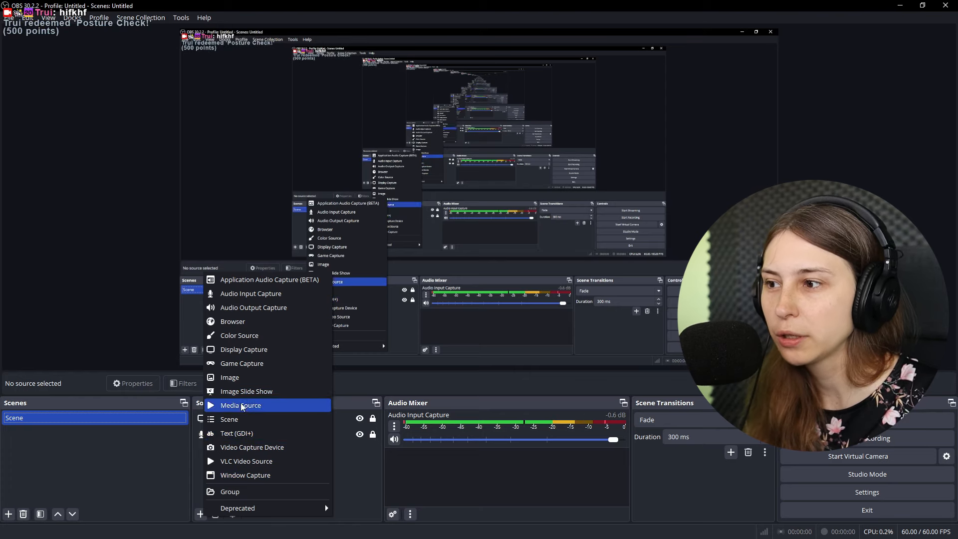
mouse_move(248, 475)
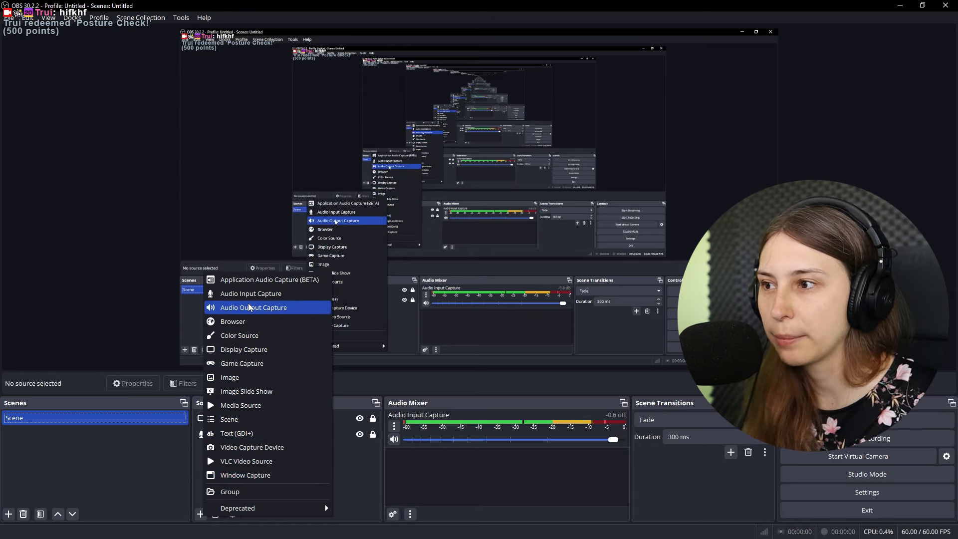
mouse_move(244, 349)
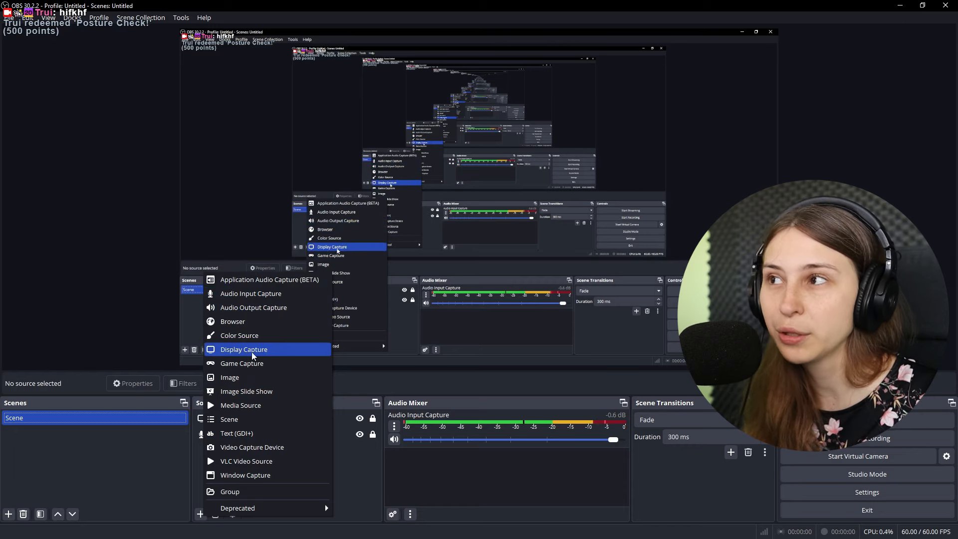